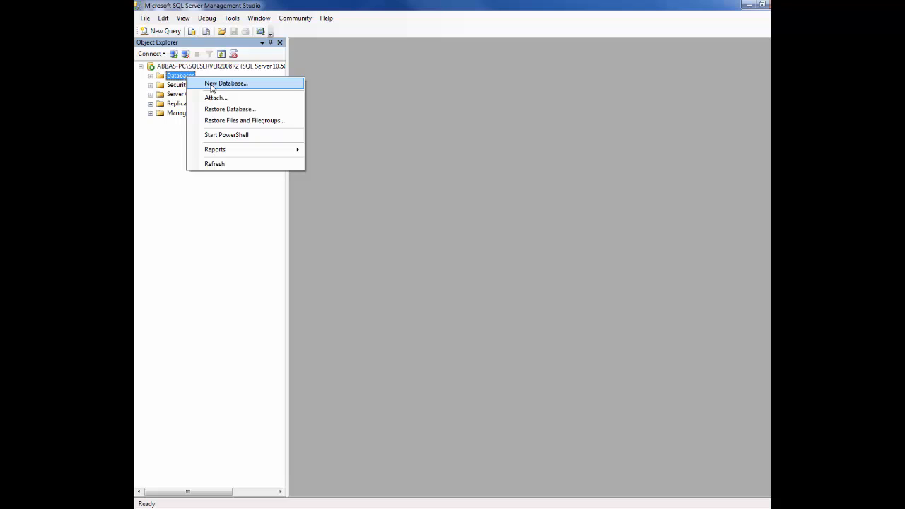
- Create a new empty database named Asure_ID7 on the server
click(227, 82)
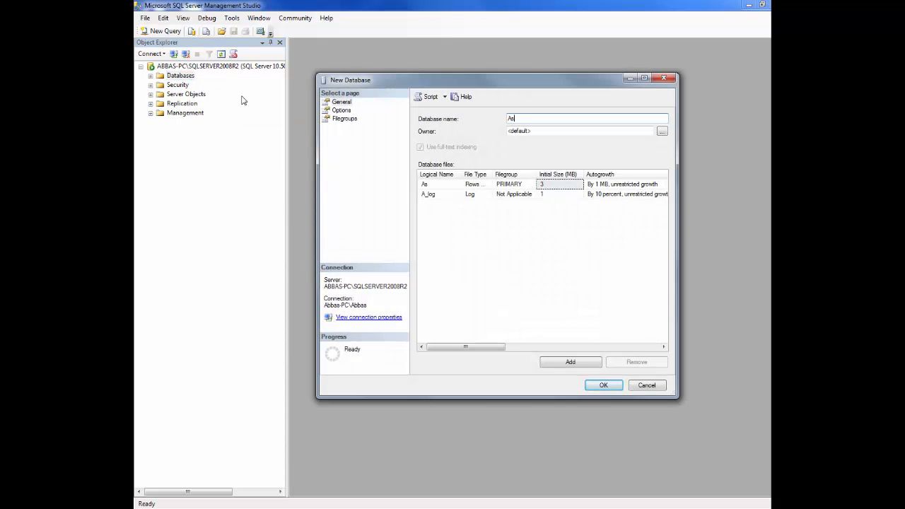
text(sure_ID7)
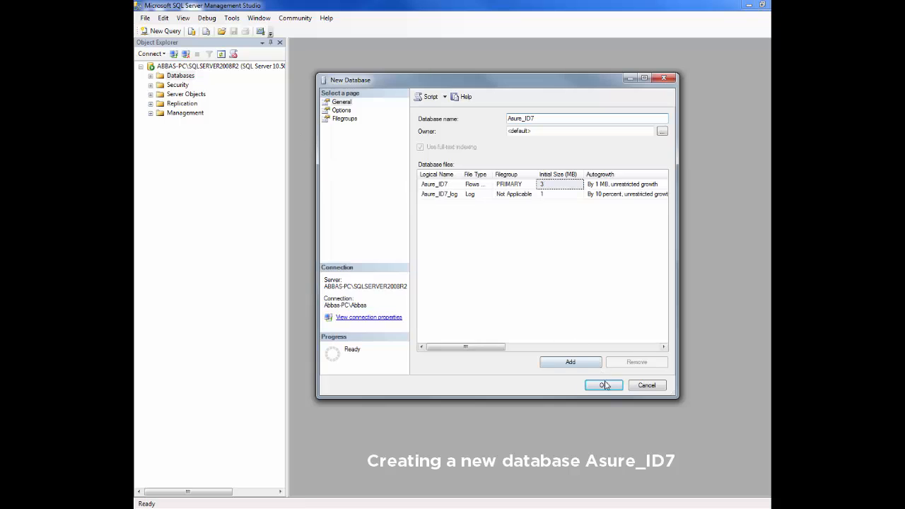
click(600, 385)
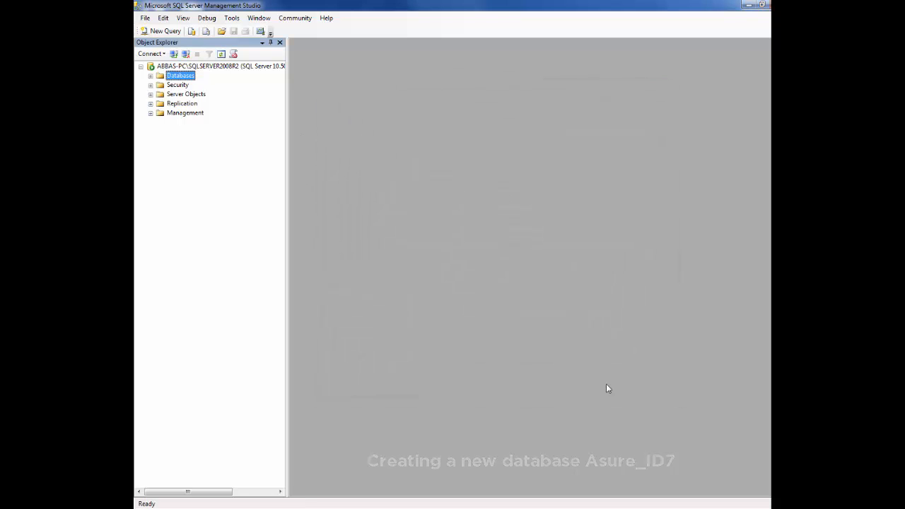
- Expand the server's Databases list to confirm Asure_ID7 exists and view its Tables node
click(150, 77)
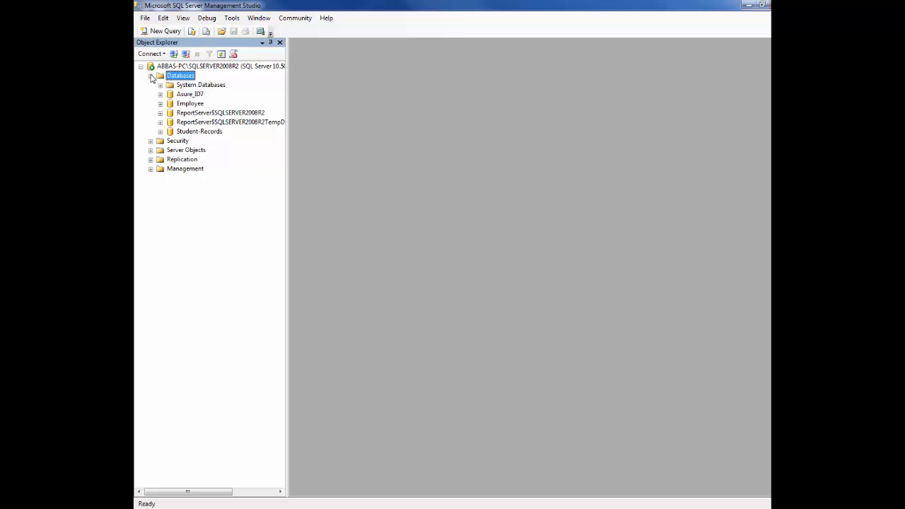
click(162, 93)
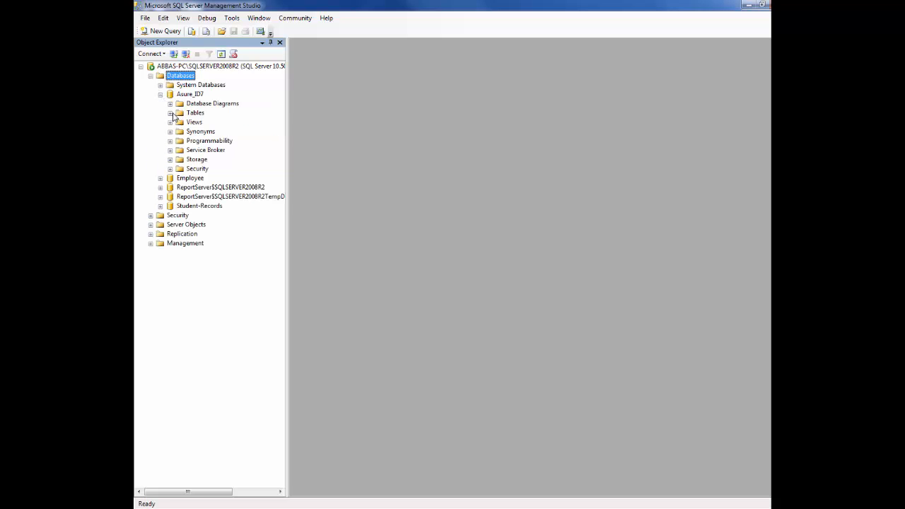
click(170, 113)
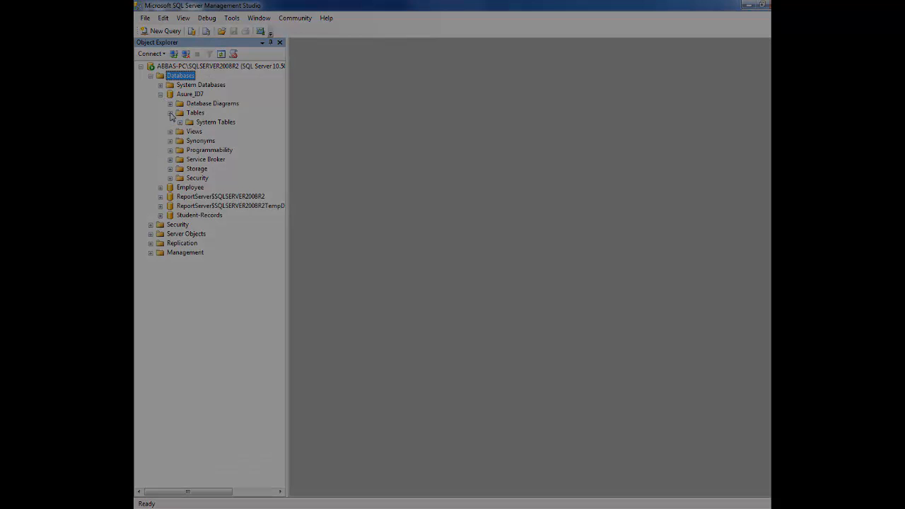
click(164, 94)
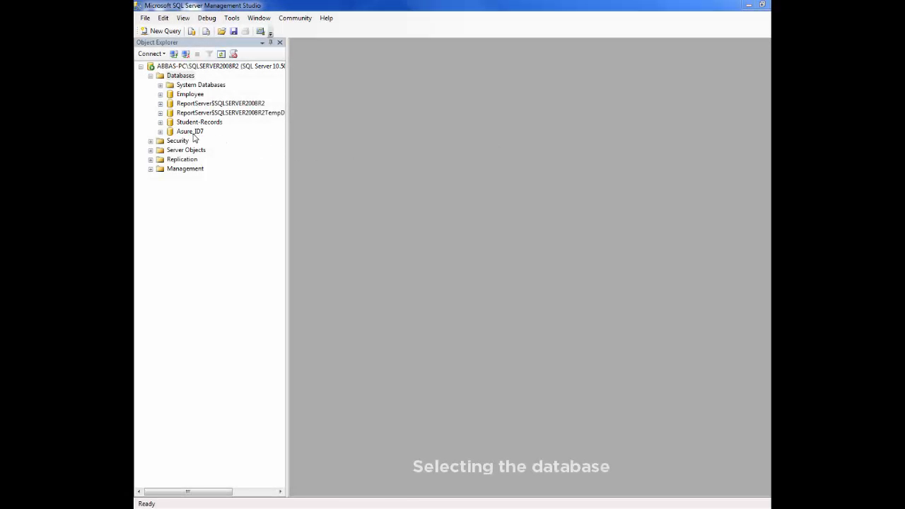
- Select the Asure_ID7 database and bring up the Open File window for a script
click(190, 130)
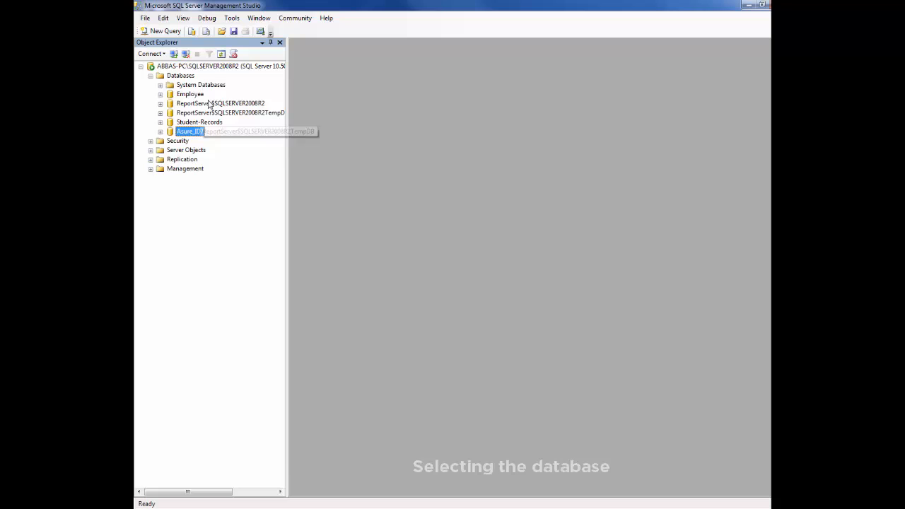
click(222, 31)
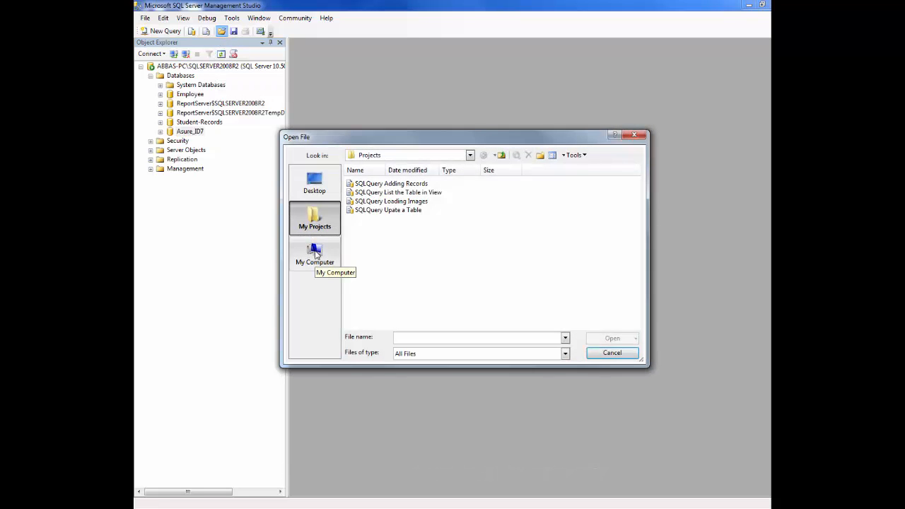
- Browse to C:\Program Files\HID Global\Asure ID\Scripts and open the AsureID_MSSQL script
click(314, 253)
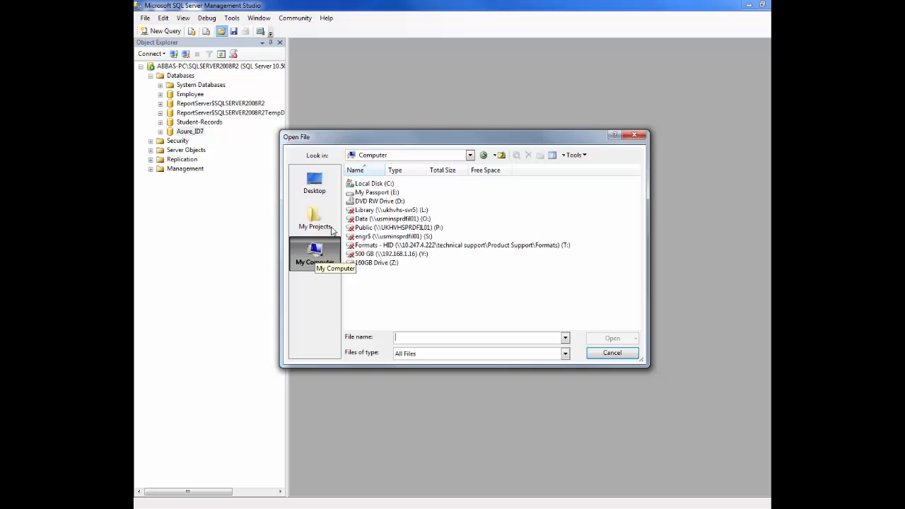
double_click(374, 184)
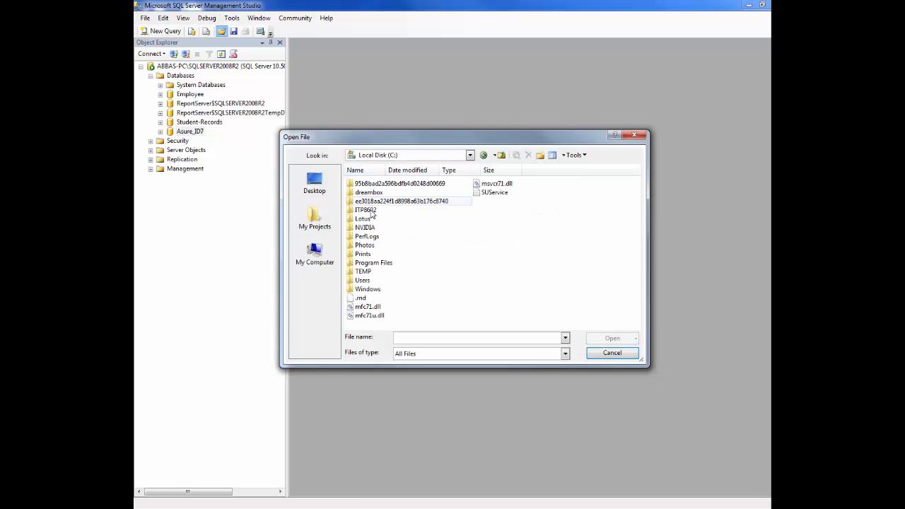
click(373, 262)
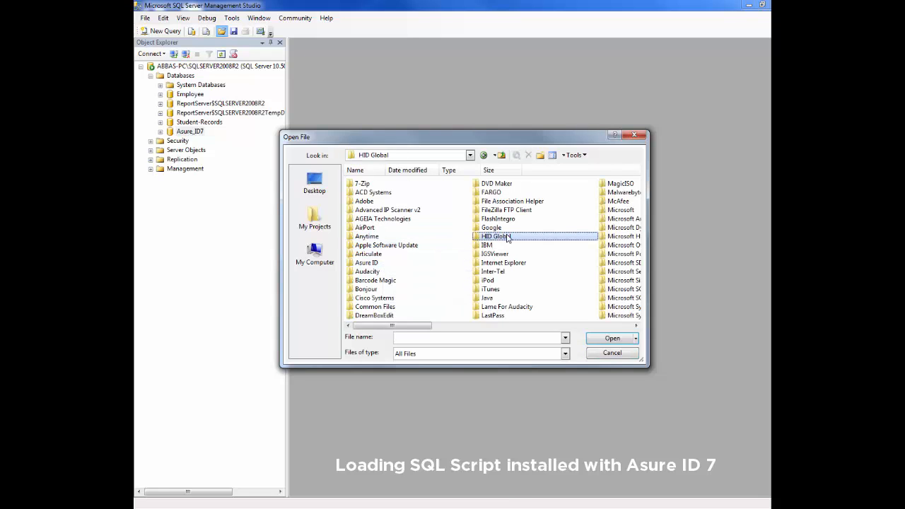
double_click(496, 235)
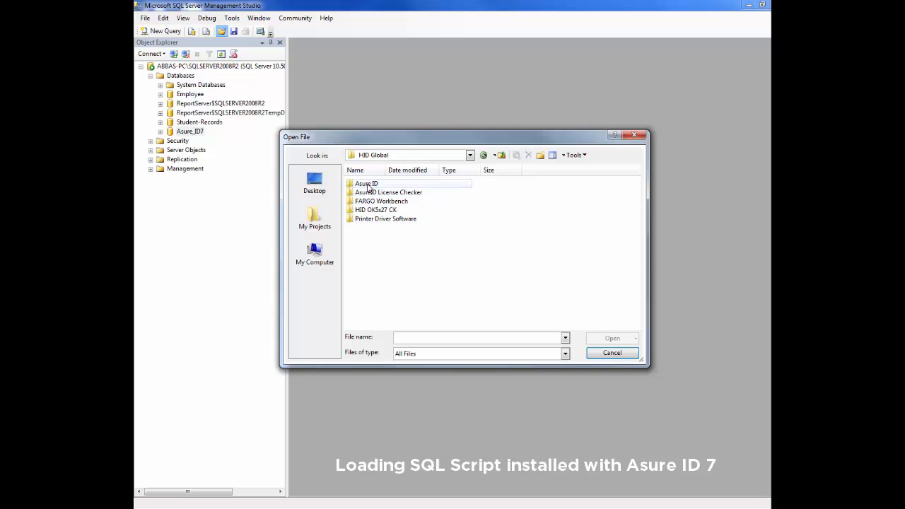
double_click(366, 184)
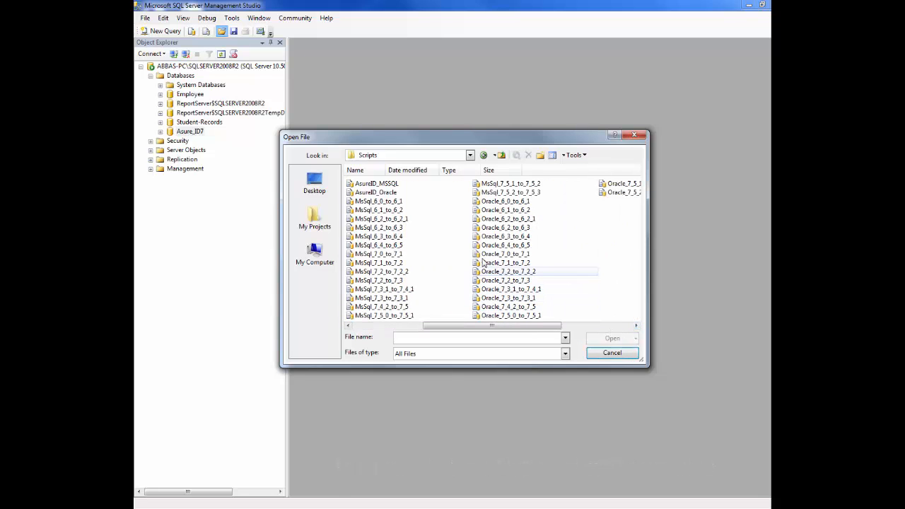
click(376, 184)
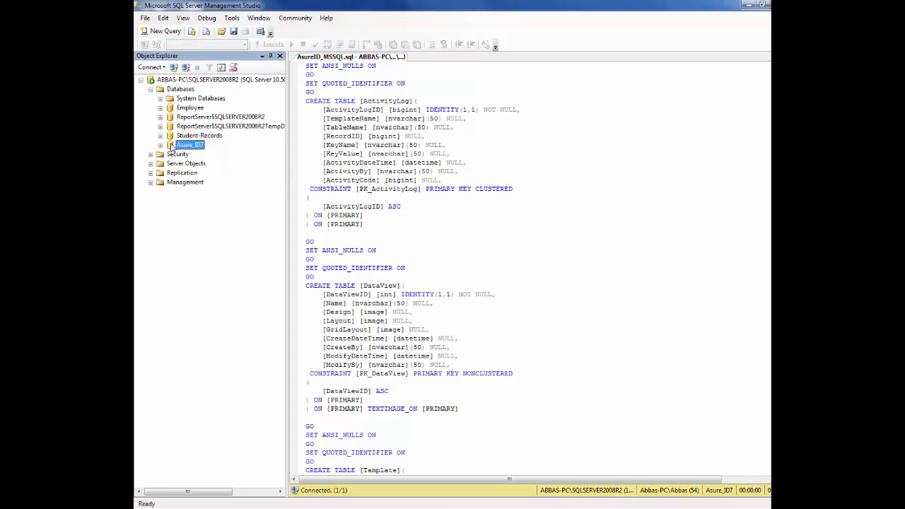
- Execute the script against Asure_ID7 and list its new tables such as dbo.ActivityLog and dbo.Config
click(342, 66)
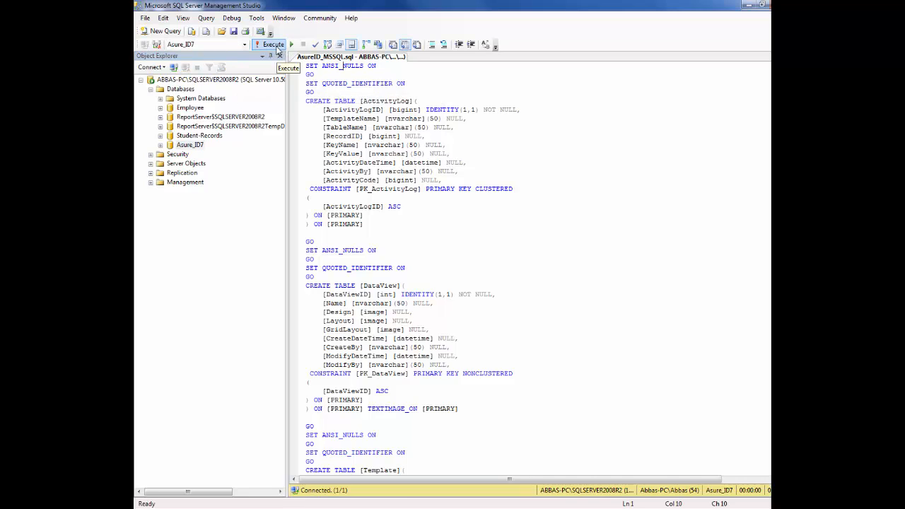
click(269, 44)
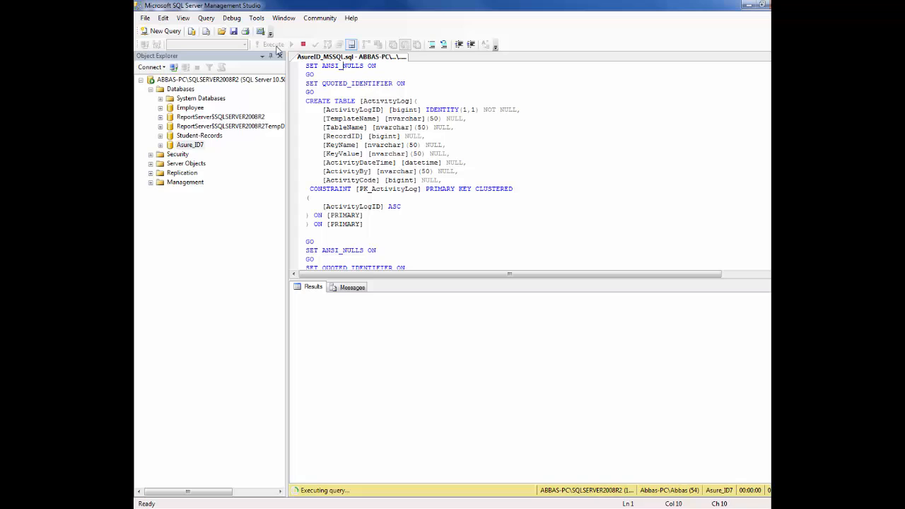
click(271, 44)
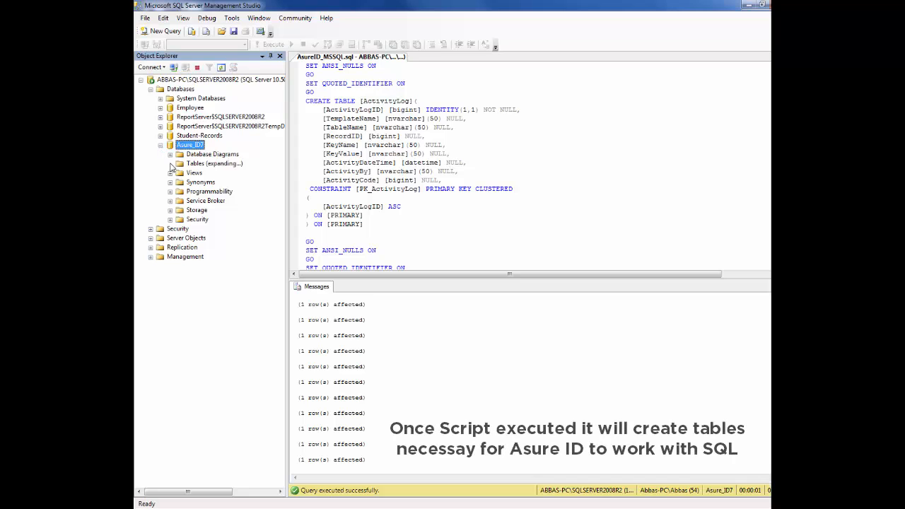
click(169, 164)
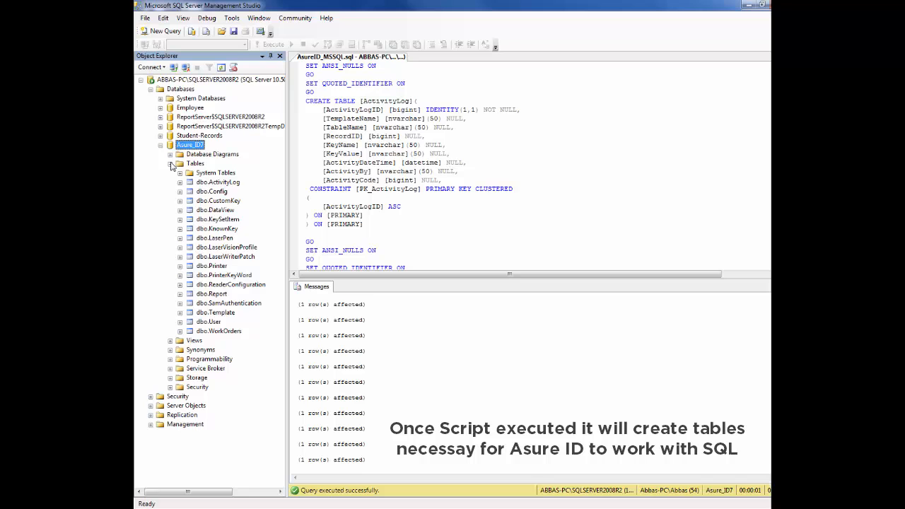
mouse_move(207, 205)
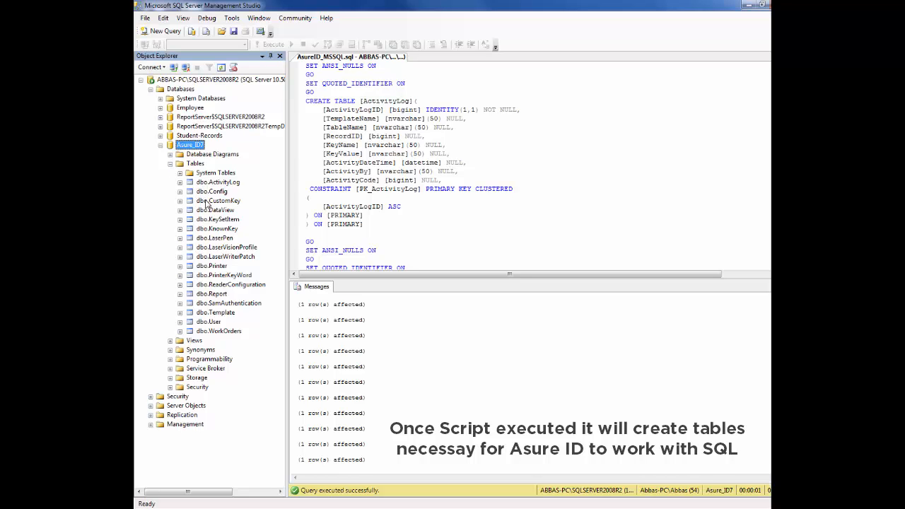
mouse_move(215, 303)
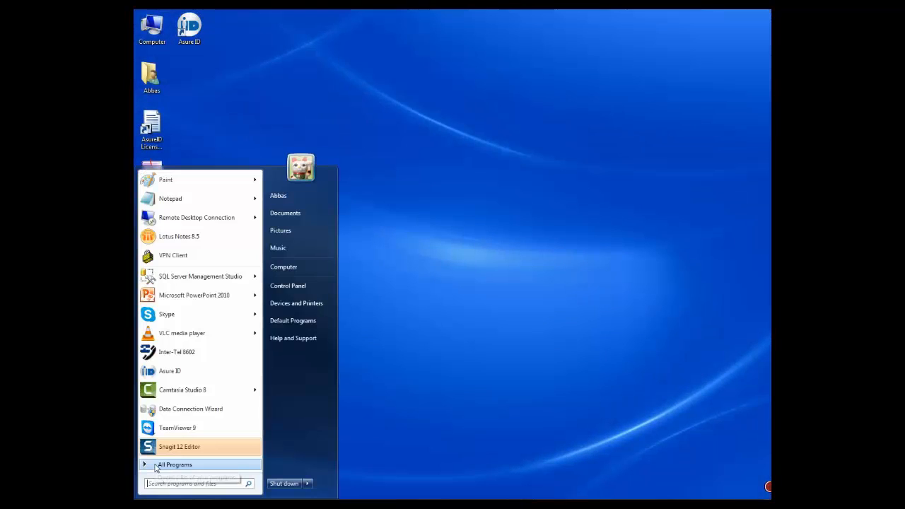
- Navigate All Programs to the HID Global > Asure ID folder listing the Data Connection Wizard
click(175, 464)
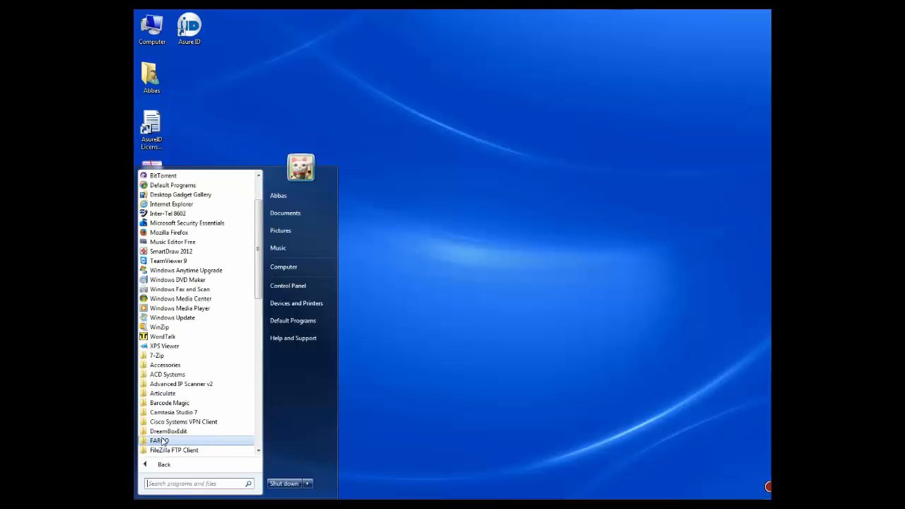
scroll(down, 3)
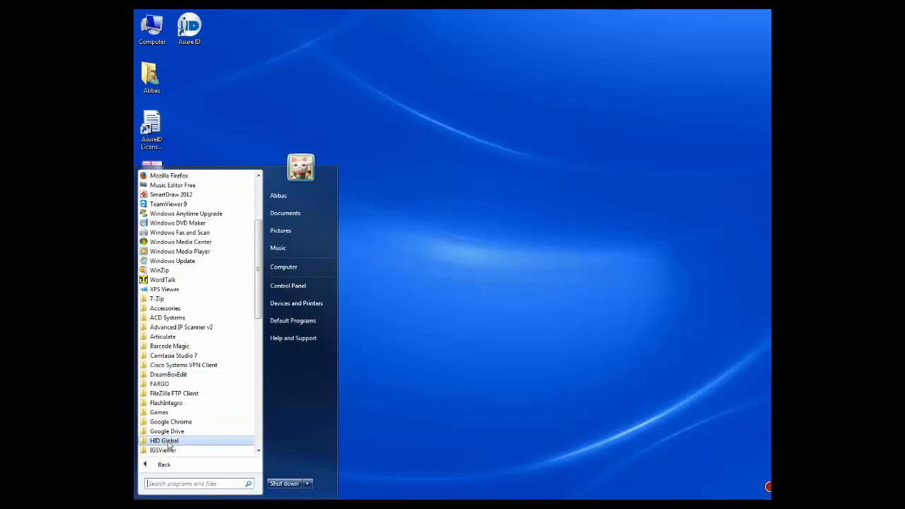
click(164, 441)
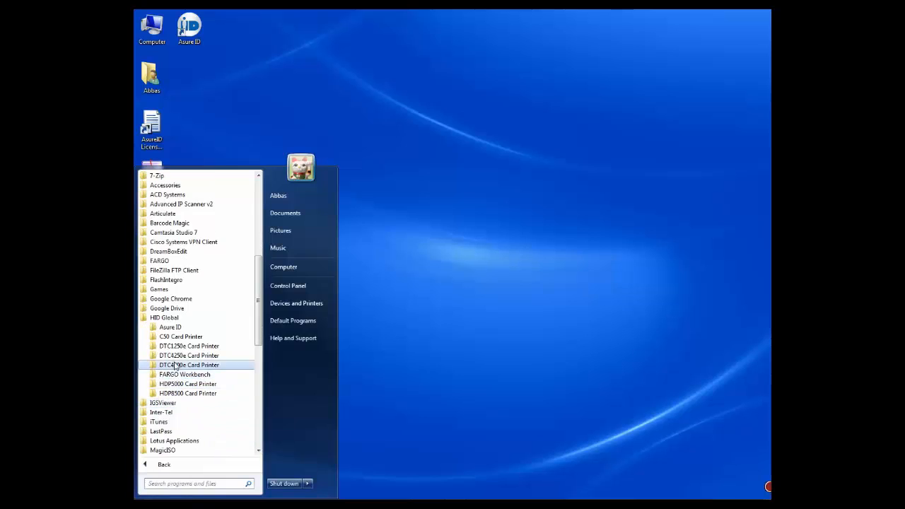
click(169, 327)
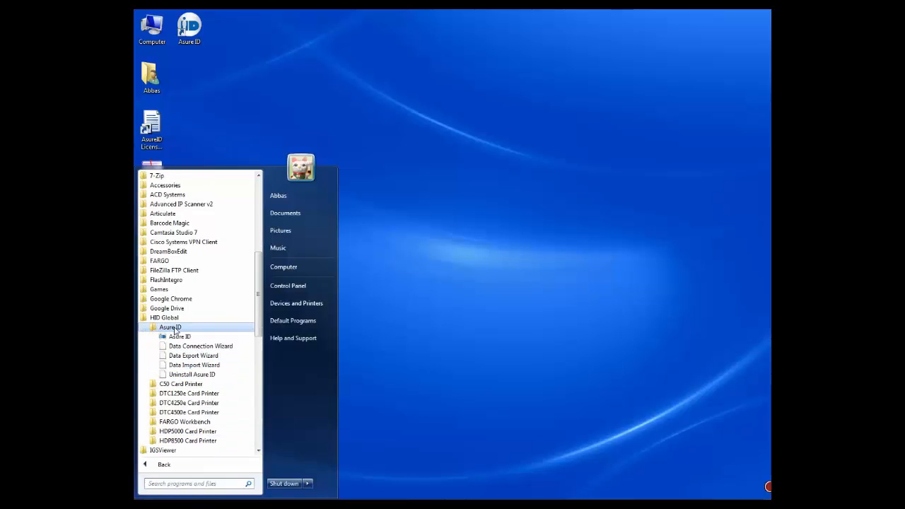
mouse_move(201, 346)
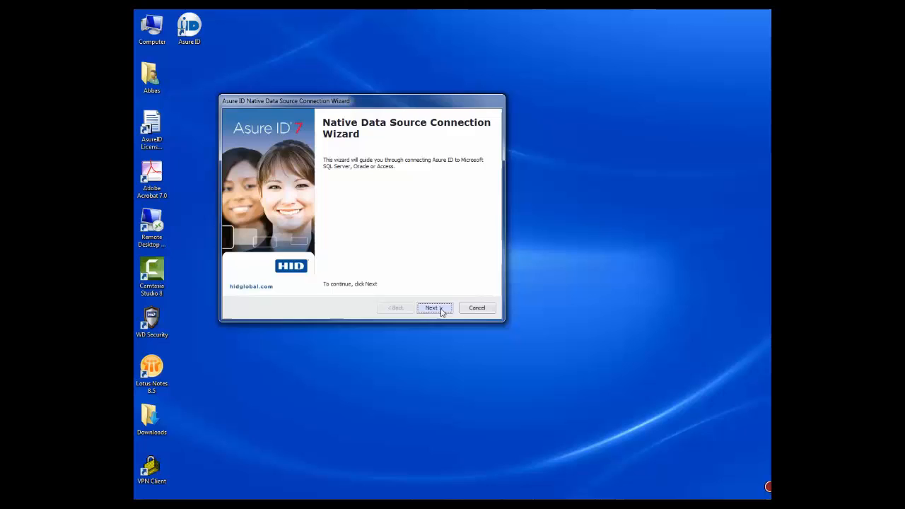
- Choose Microsoft SQL Server as the database type and advance to the SQL Database Connection page
click(432, 309)
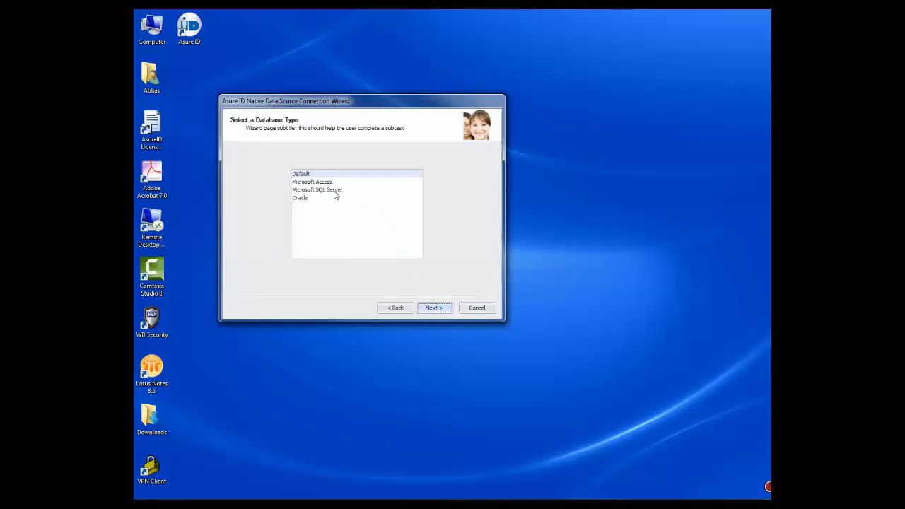
click(317, 189)
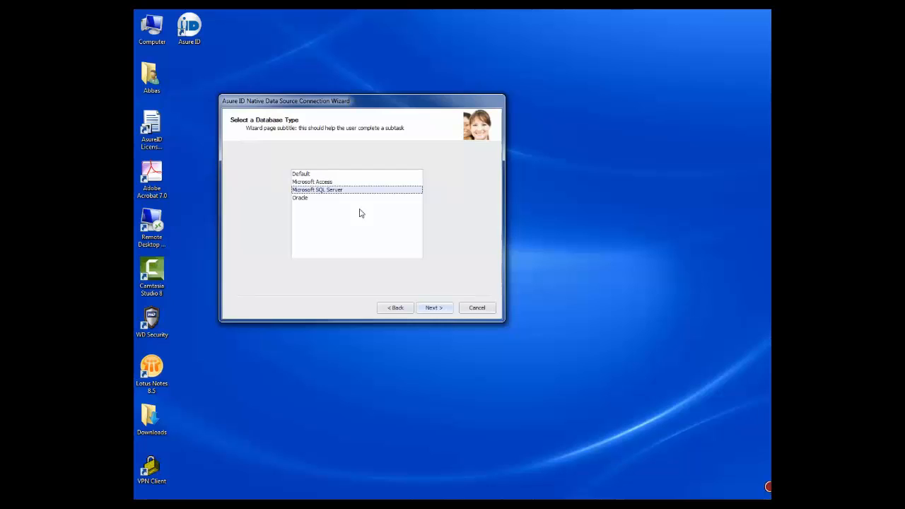
click(433, 309)
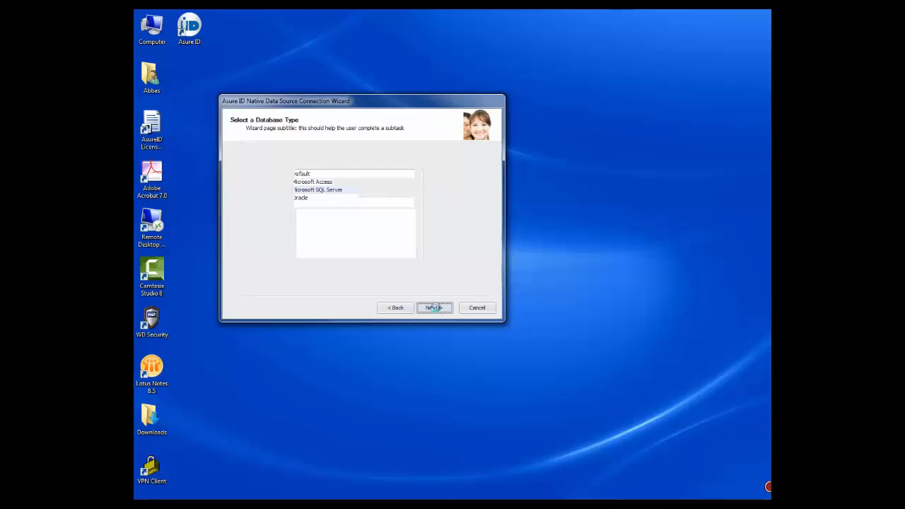
click(433, 308)
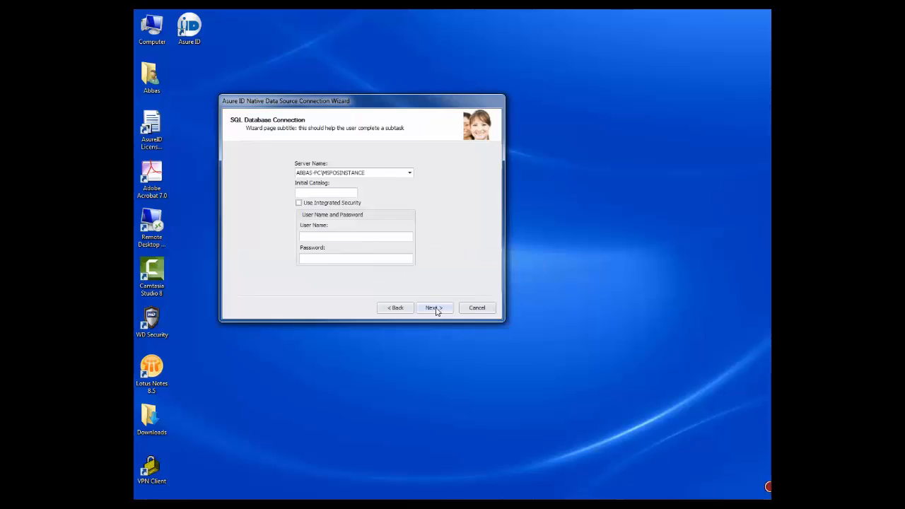
- Select the SQLSERVER2008R2 instance as the server name
drag(362, 101, 494, 87)
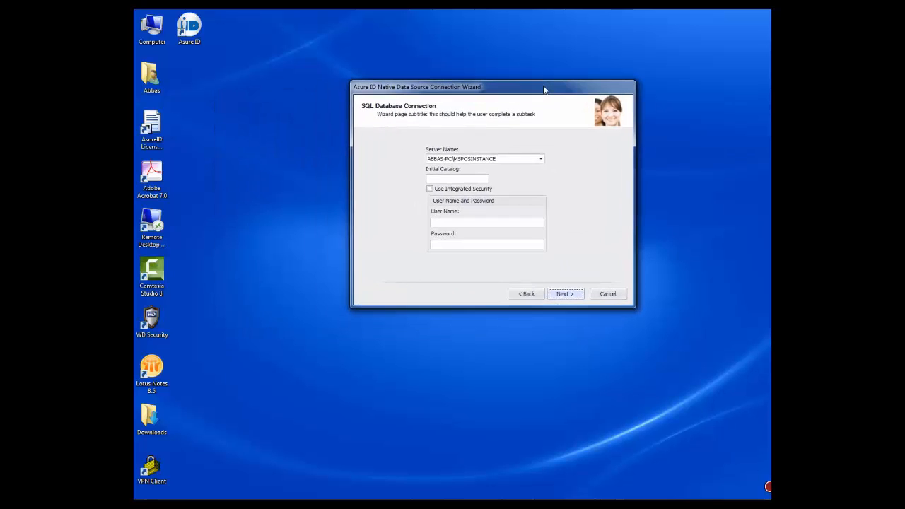
click(541, 158)
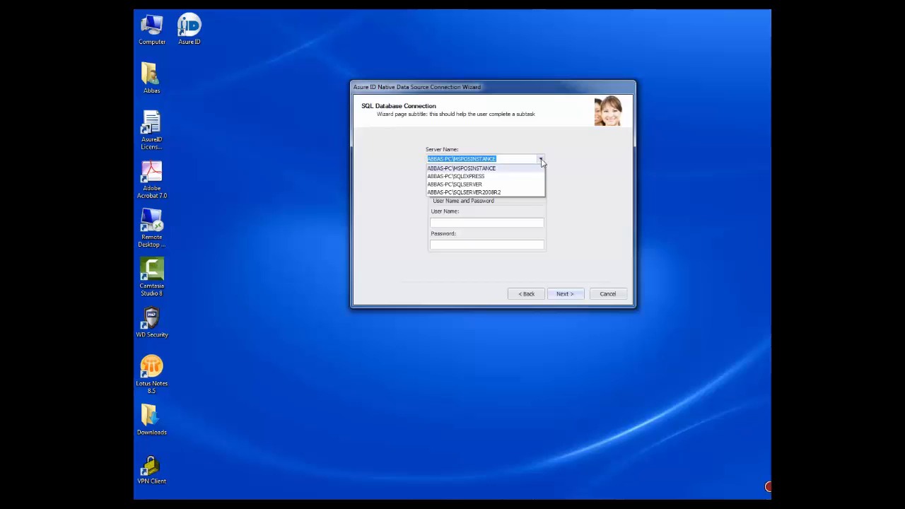
click(464, 192)
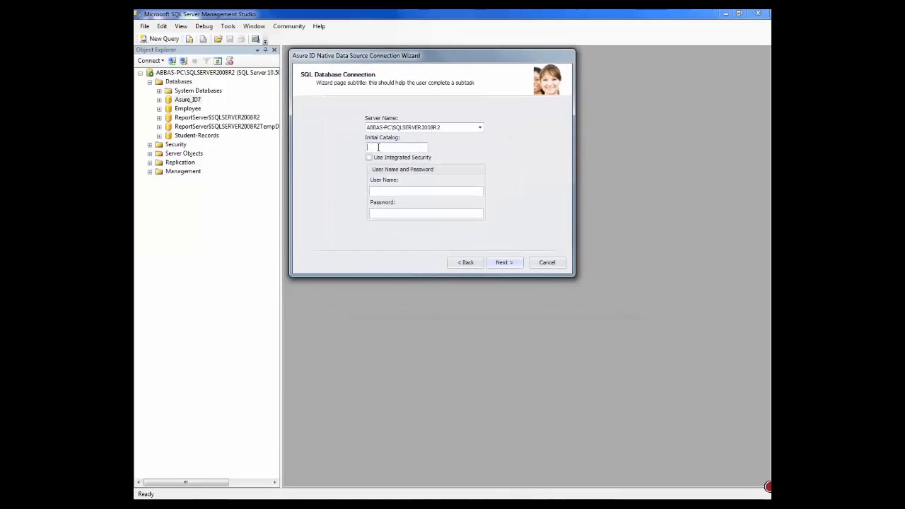
- Set Initial Catalog to Asure_ID7 with Use Integrated Security and continue to the final page
text(A)
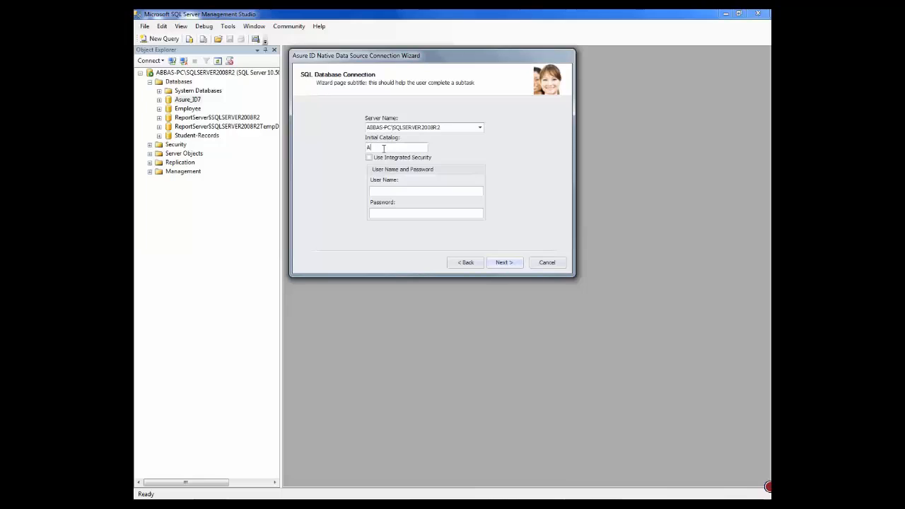
text(sure_ID)
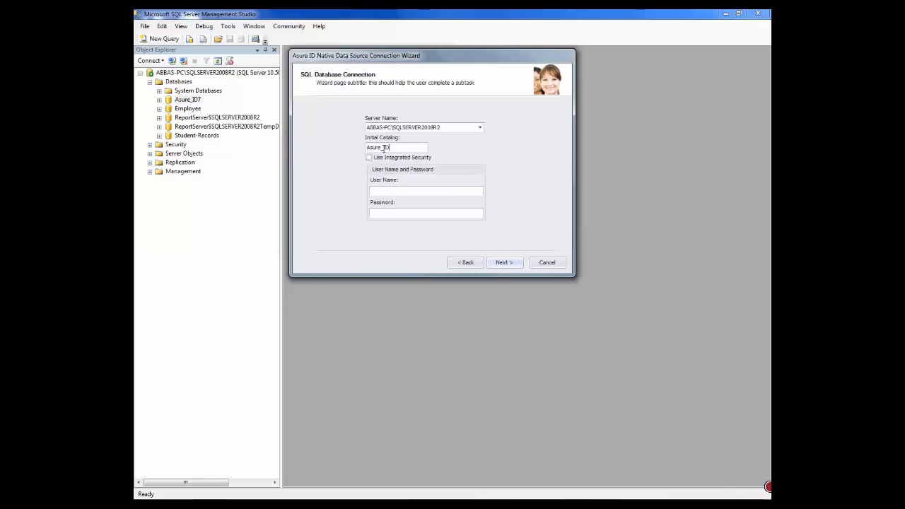
click(368, 159)
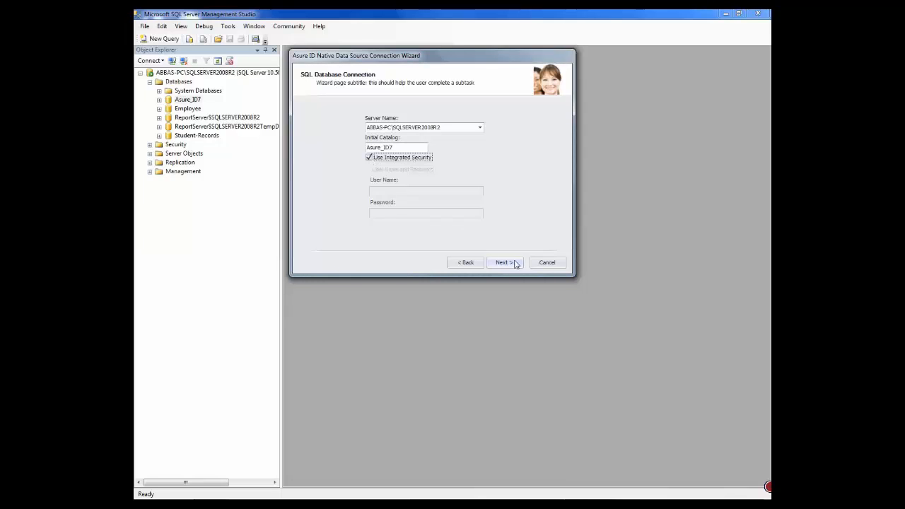
click(503, 262)
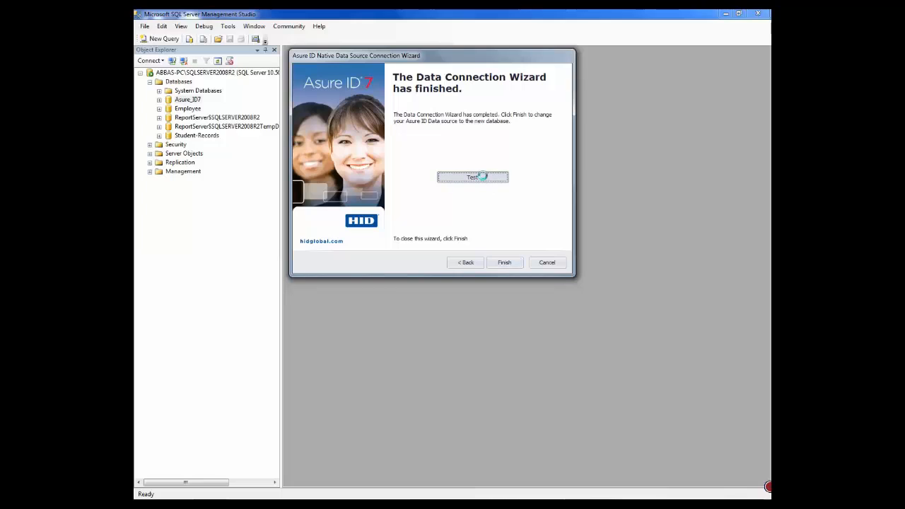
- Test the connection, acknowledge the Connection Succeeded message, and finish the wizard
click(473, 177)
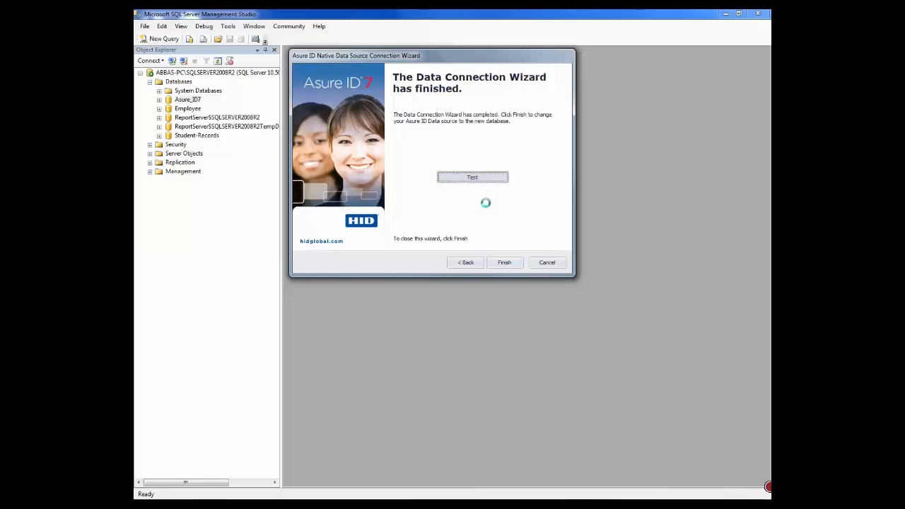
click(472, 177)
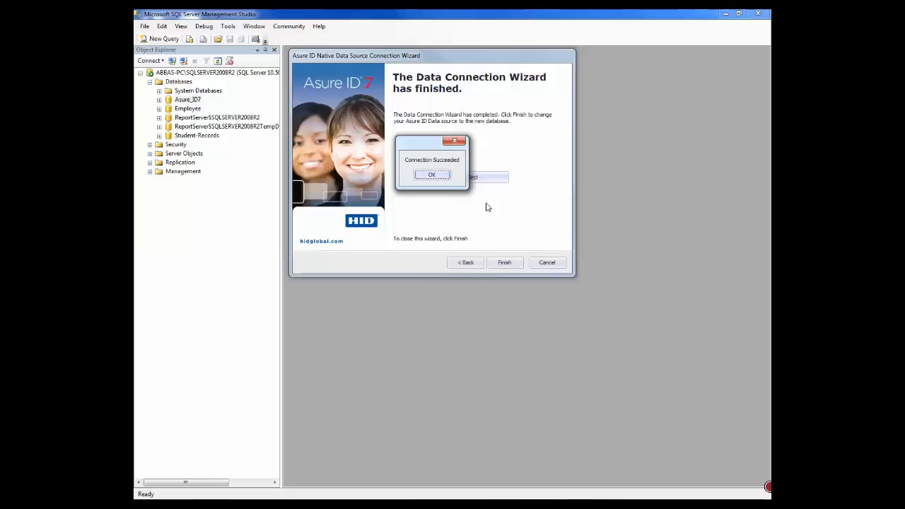
click(432, 176)
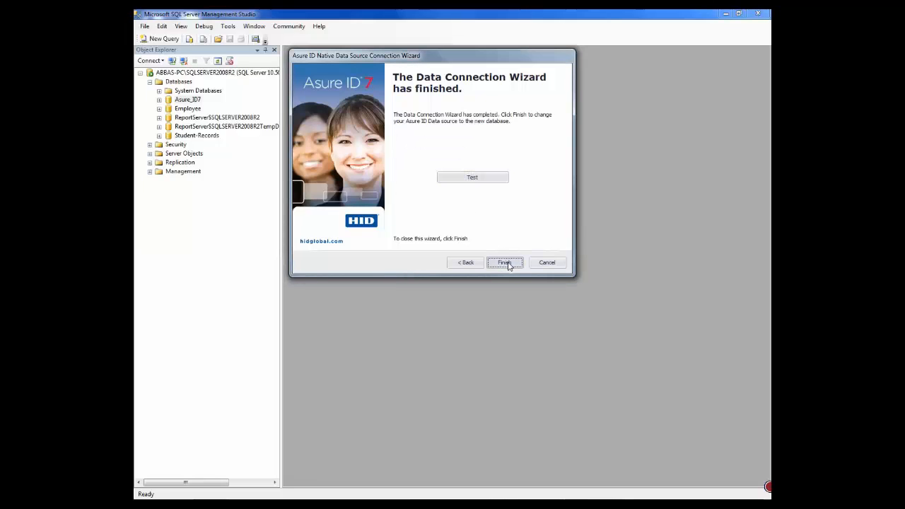
click(504, 261)
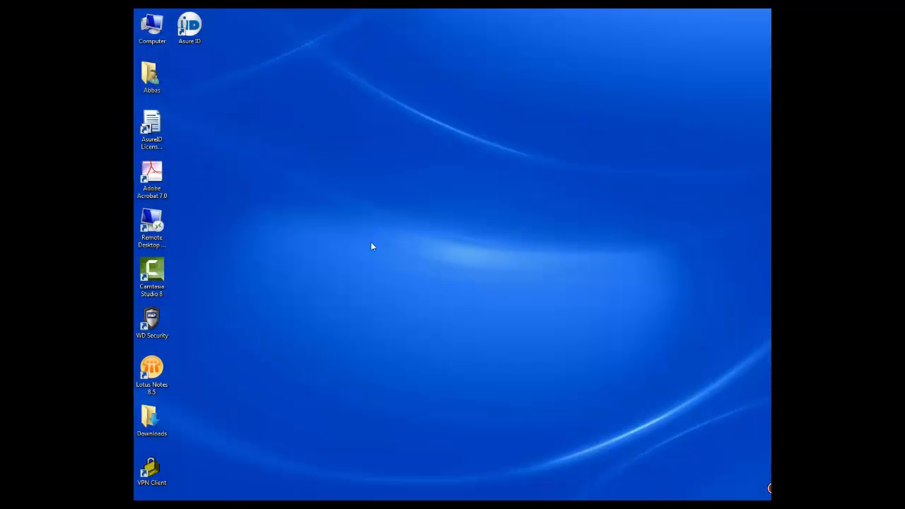
- Launch Asure ID 7 from its desktop shortcut and begin entering user ID 'ad' at the login prompt
click(189, 27)
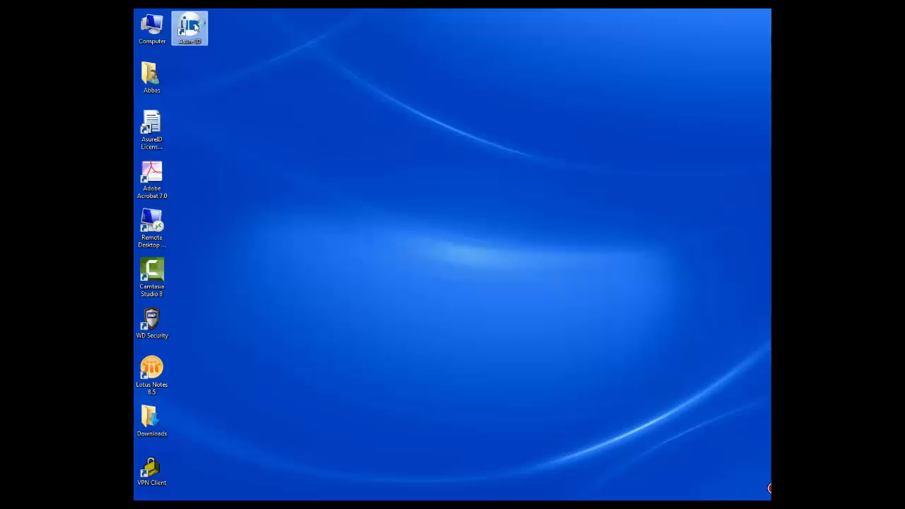
double_click(190, 27)
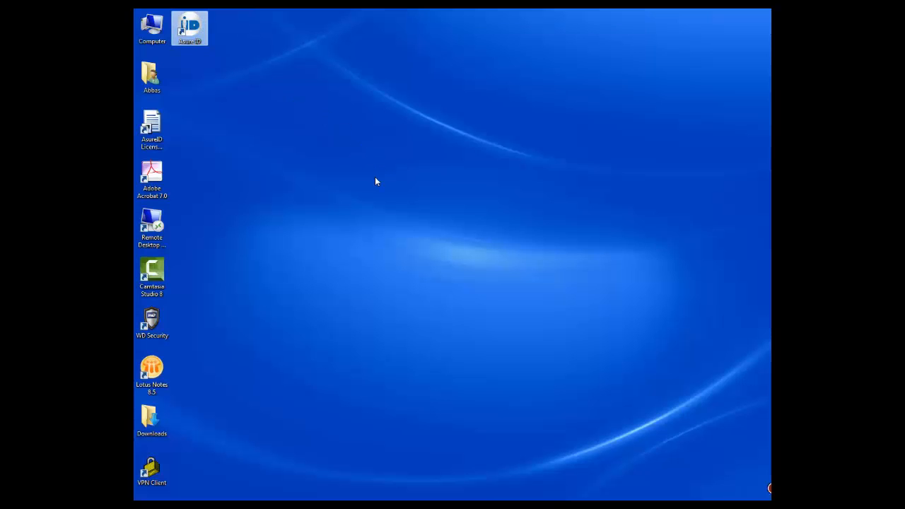
double_click(190, 29)
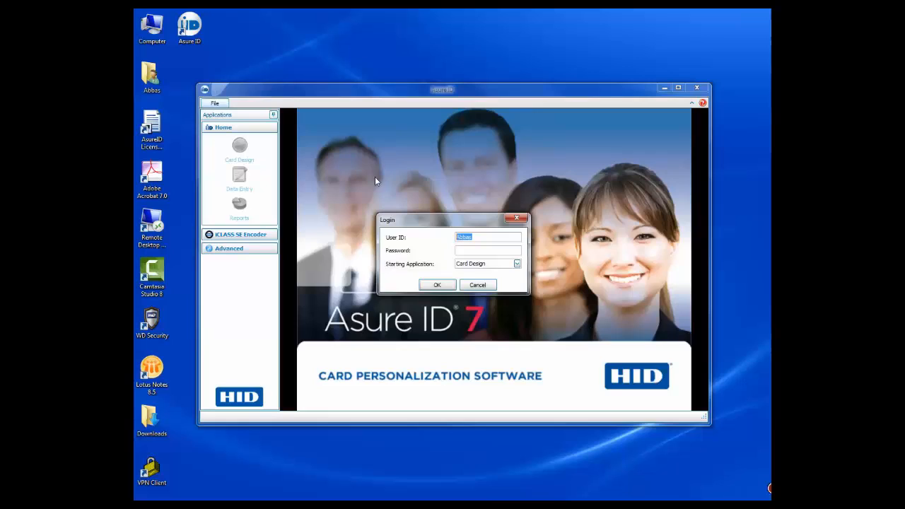
text(ad)
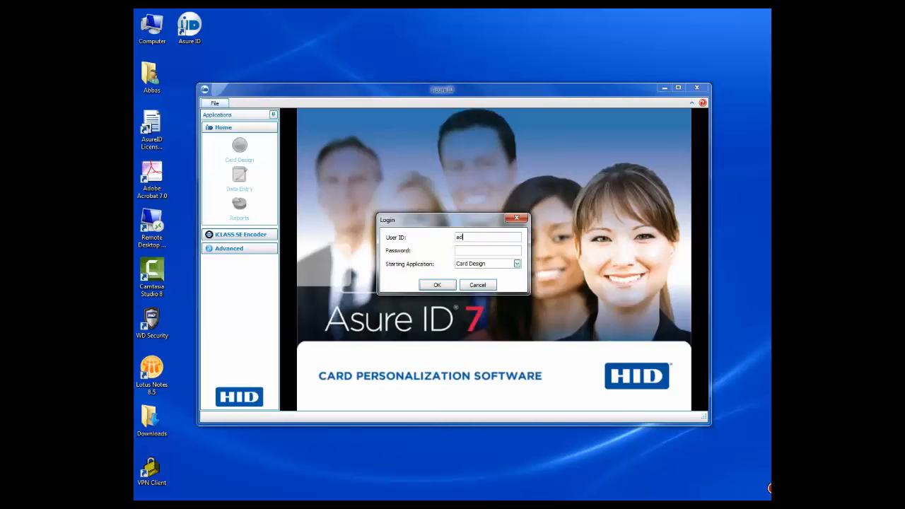